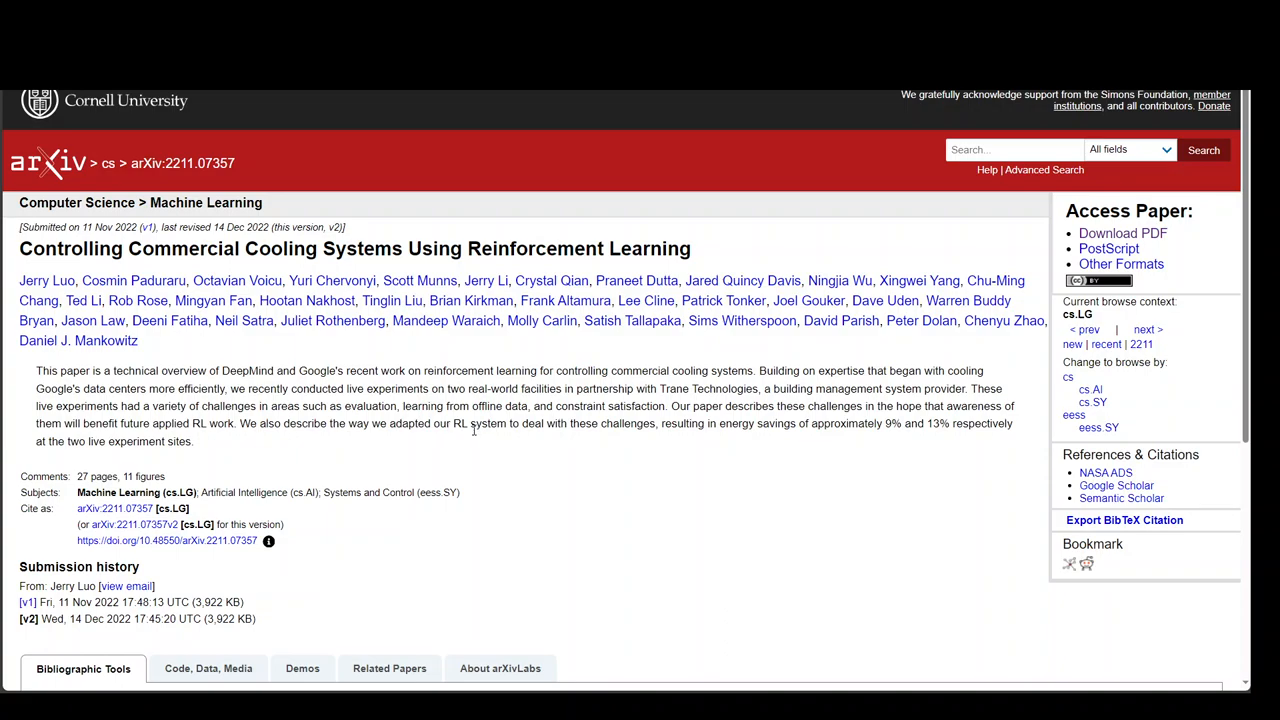
mouse_move(474, 429)
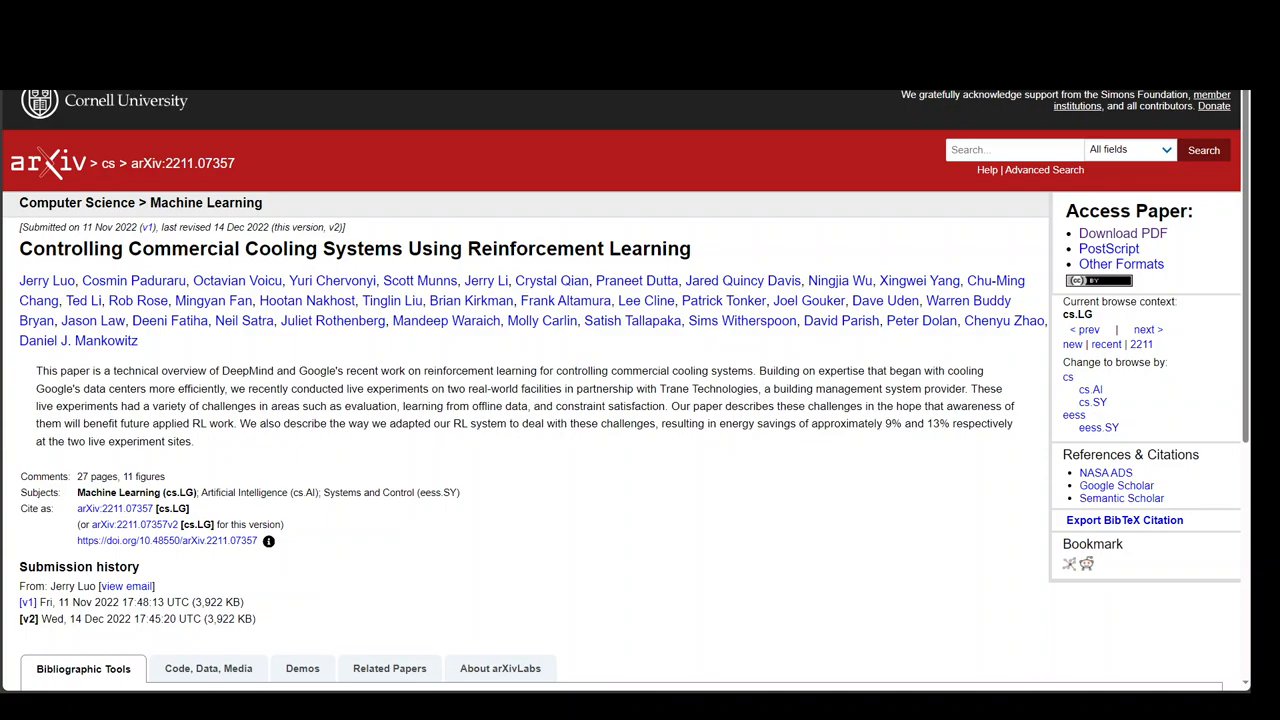
Go back from the PDF to the abstract page of 'Controlling Commercial Cooling Systems Using Reinforcement Learning'.
click(1122, 232)
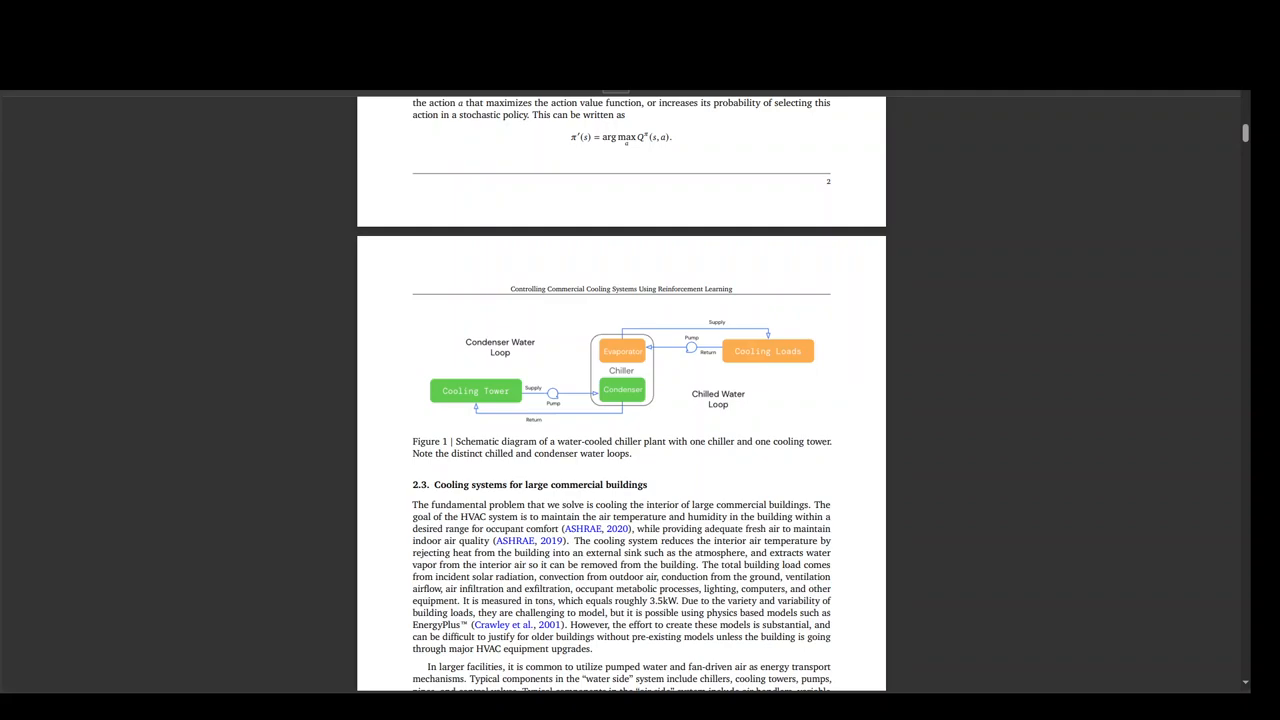
mouse_move(98, 557)
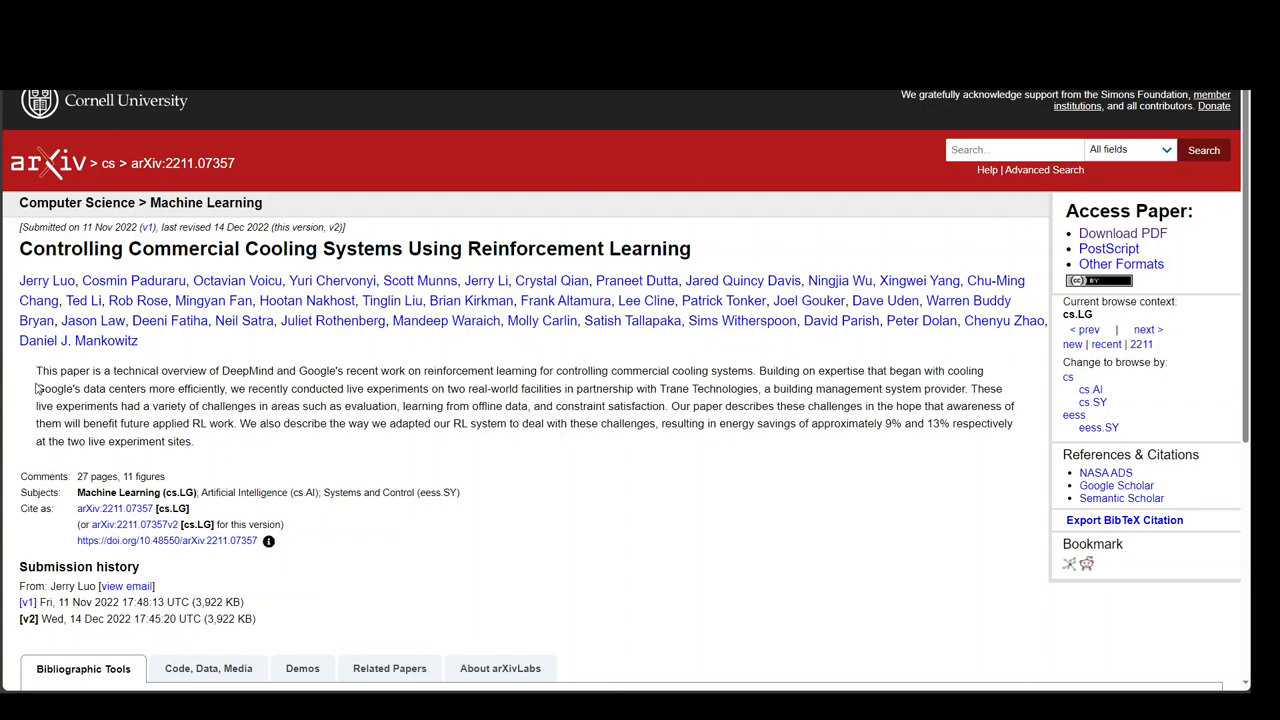
mouse_move(1217, 237)
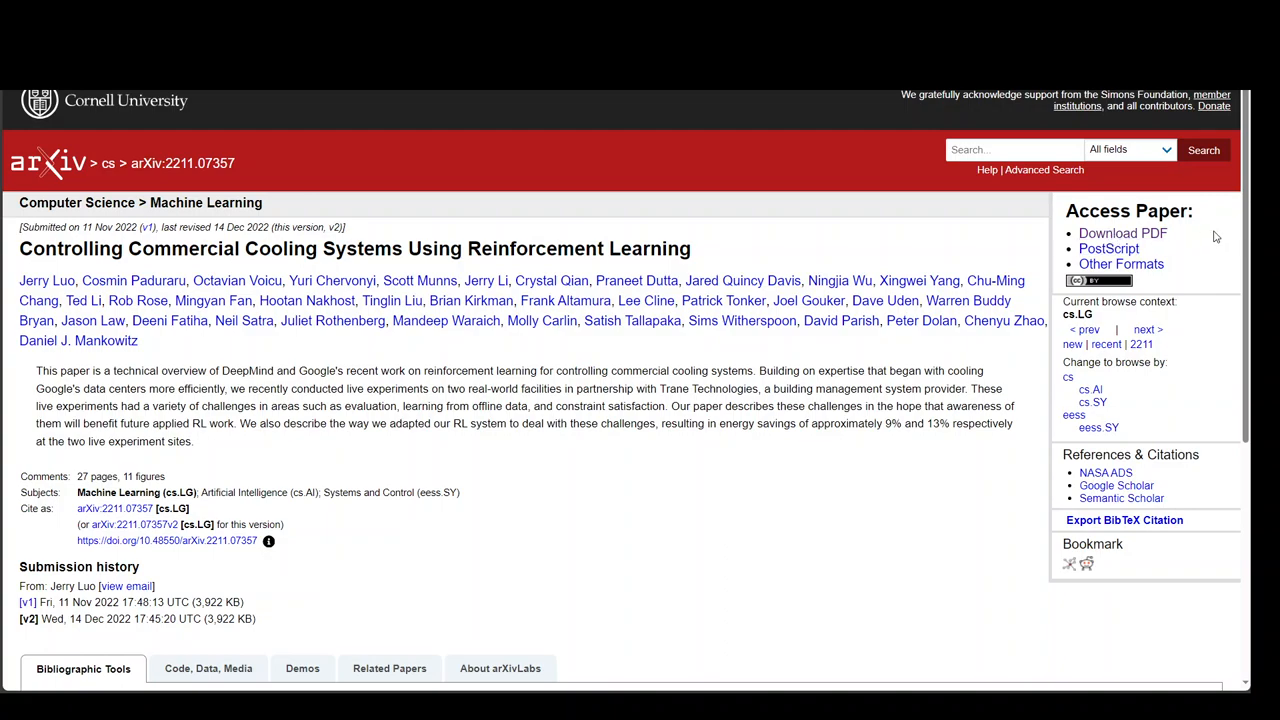